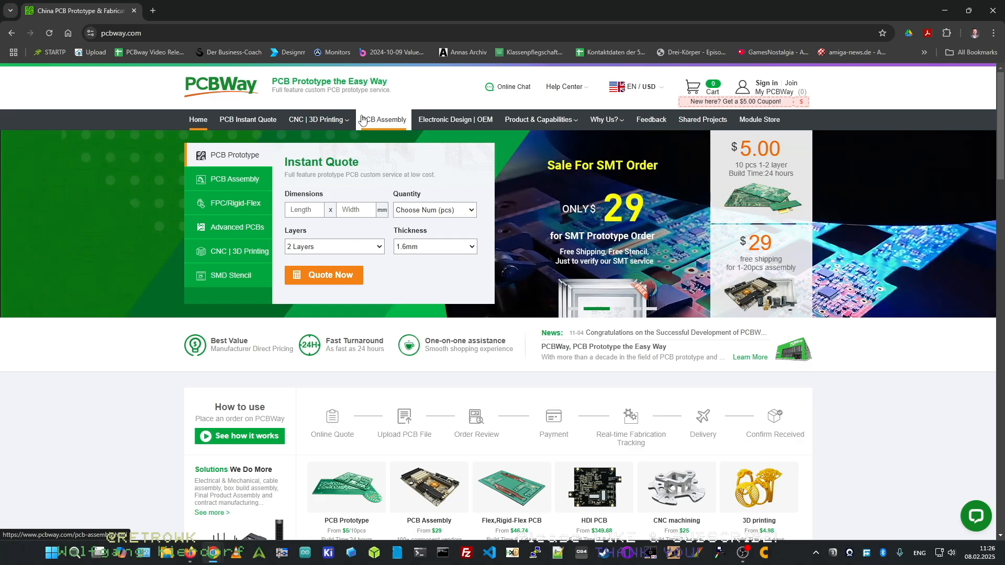
{"action": "mouse_move", "coordinate": [317, 120]}
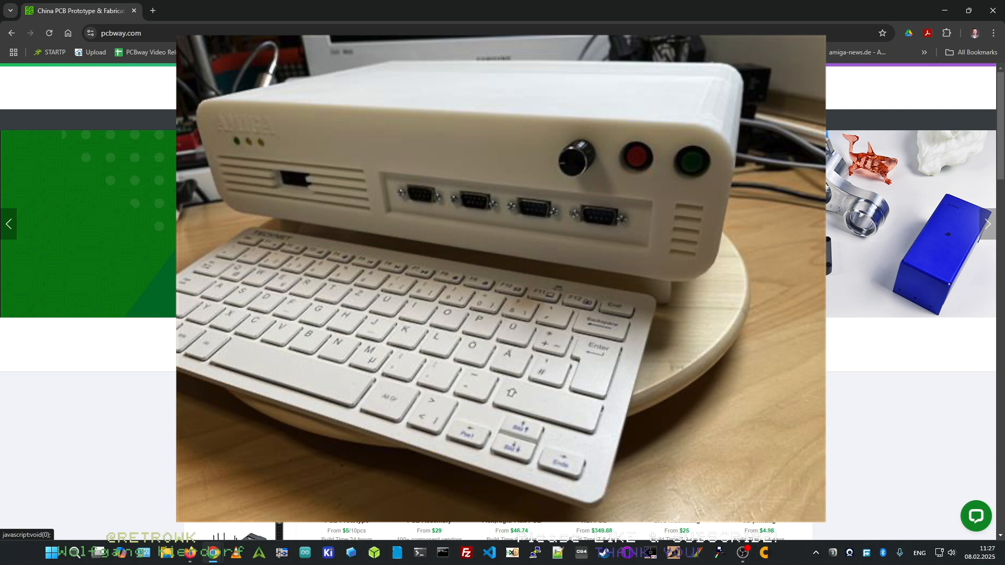
Step: Enlarge the photo of the white 3D-printed Amiga-style case and keyboard in the lightbox
{"action": "left_click", "coordinate": [987, 223]}
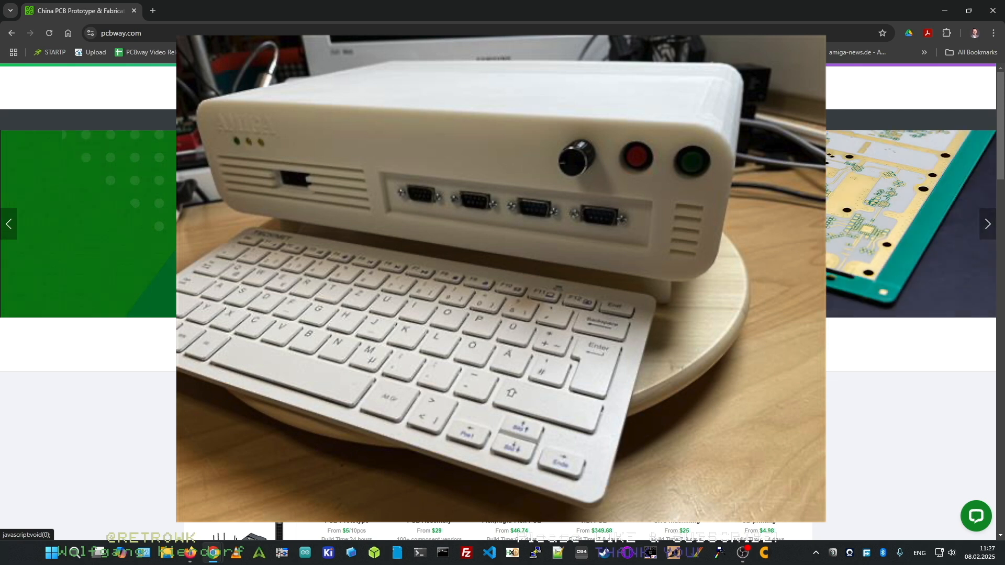